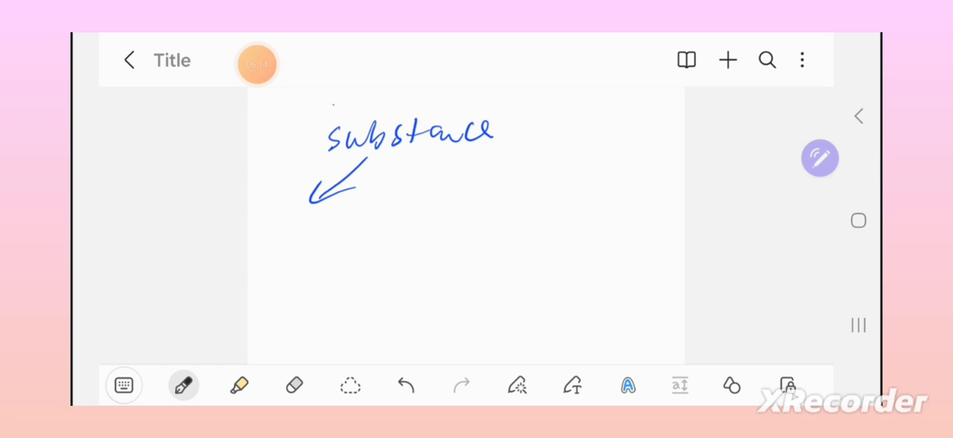
- Handwrite 'Lat' and 'substare' in black ink below the blue 'substance' arrow
{"action": "left_click_drag", "start_coordinate": [316, 246], "coordinate": [348, 236]}
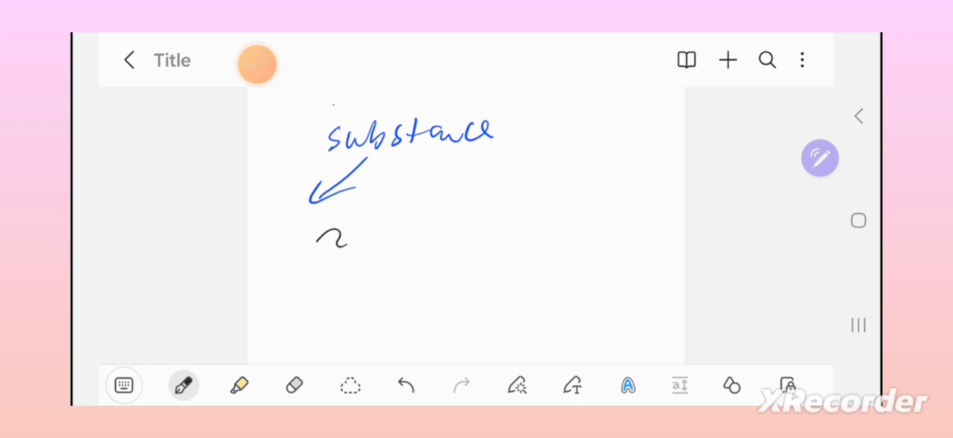
{"action": "left_click_drag", "start_coordinate": [298, 239], "coordinate": [365, 223]}
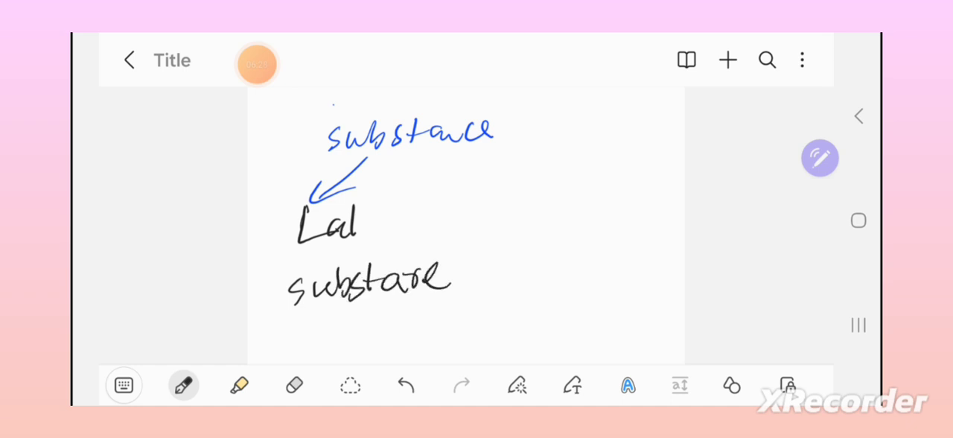
- In blue ink, draw a connecting line right of 'substare' and write 'substant' at its end
{"action": "left_click", "coordinate": [183, 384]}
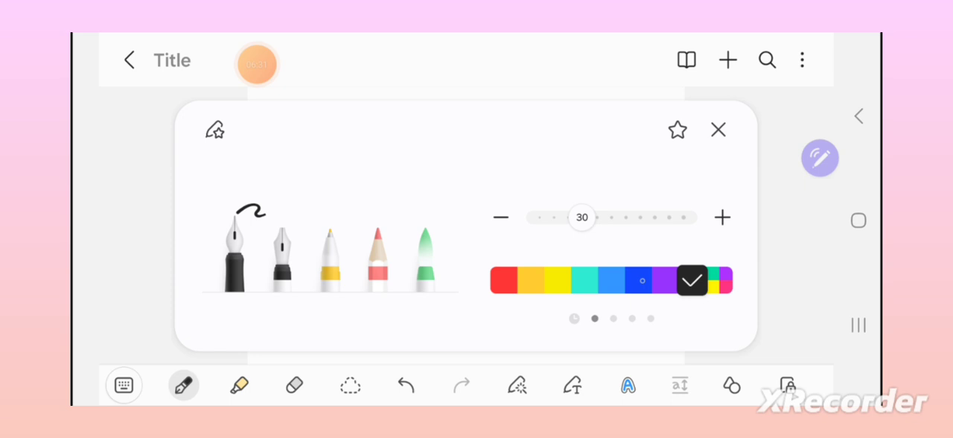
{"action": "left_click", "coordinate": [718, 128]}
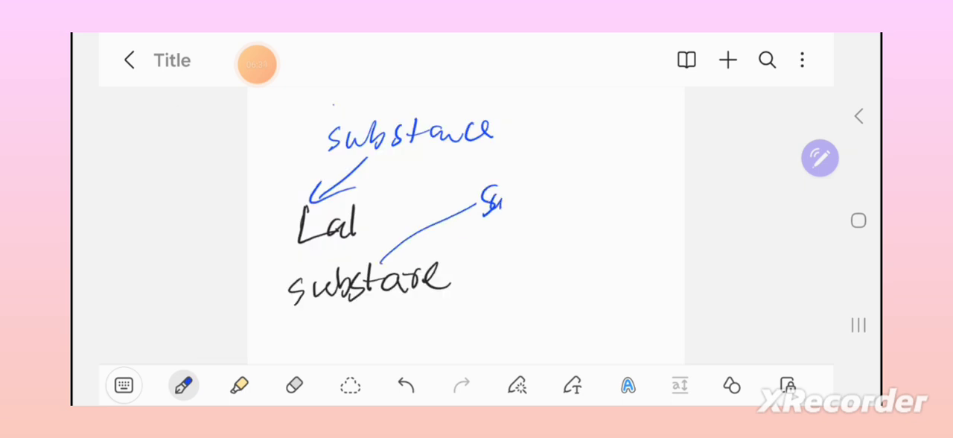
{"action": "left_click_drag", "start_coordinate": [494, 212], "coordinate": [554, 194]}
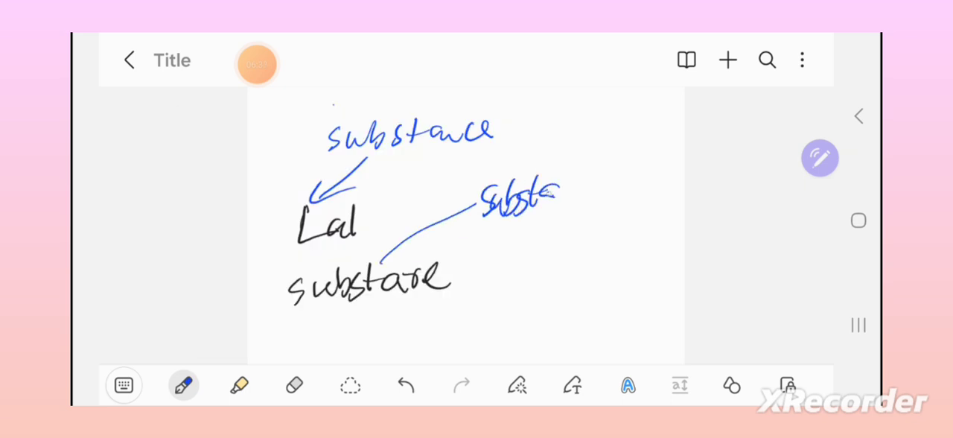
{"action": "left_click_drag", "start_coordinate": [551, 201], "coordinate": [610, 186]}
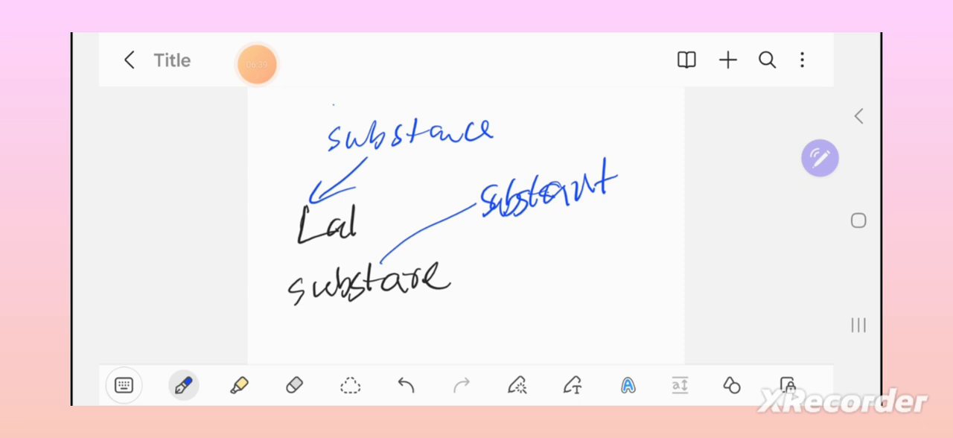
- Write 'standing firm' in black below 'substant', then switch the ink to purple
{"action": "left_click", "coordinate": [185, 384]}
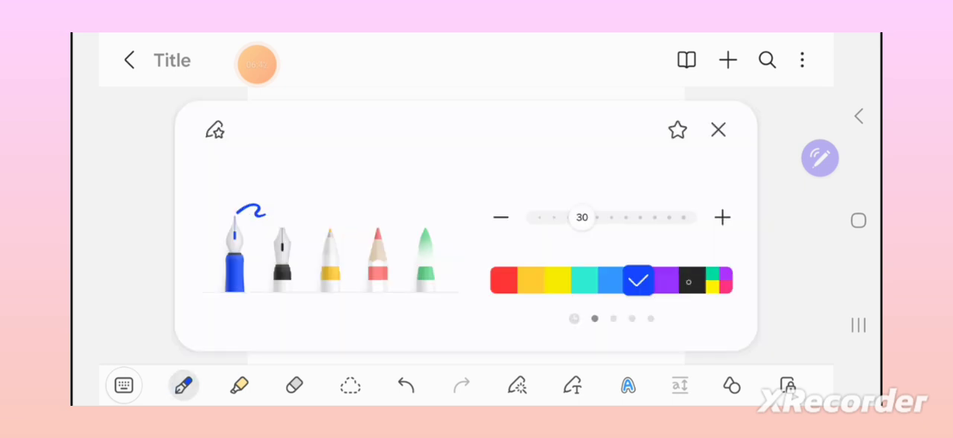
{"action": "left_click", "coordinate": [717, 128]}
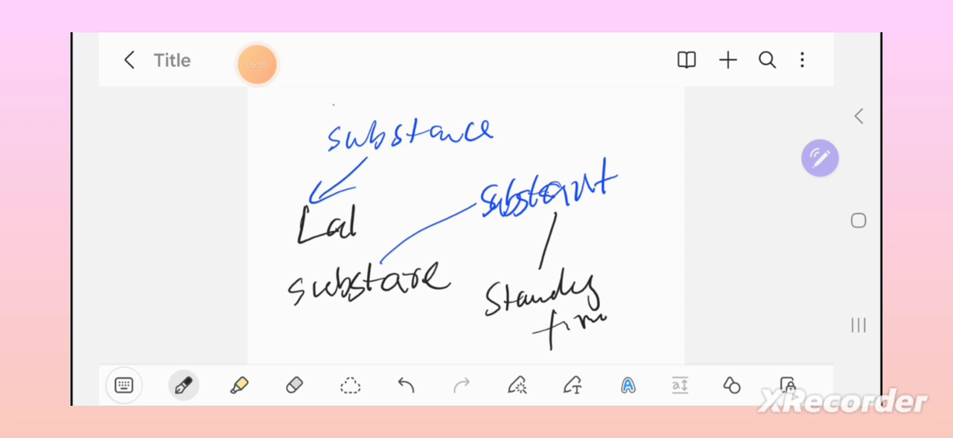
{"action": "left_click", "coordinate": [183, 385]}
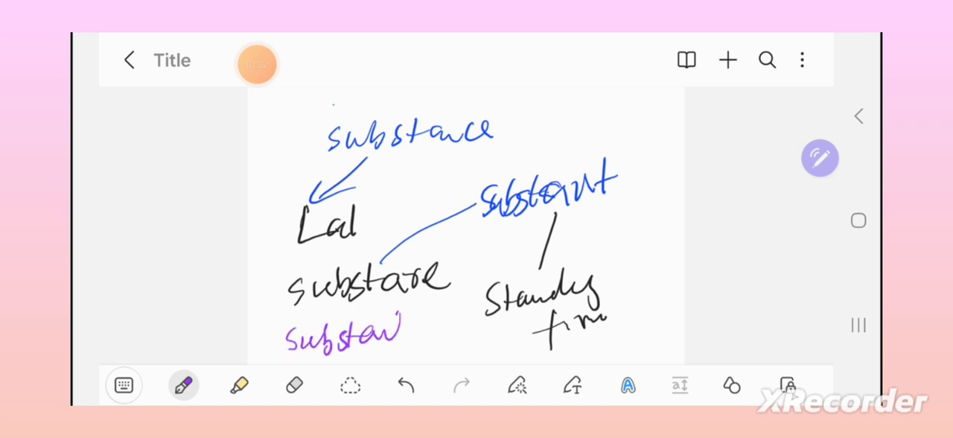
- Finish the purple word 'substantia' under 'substare' and add teal annotations around 'standing firm'
{"action": "left_click", "coordinate": [185, 384]}
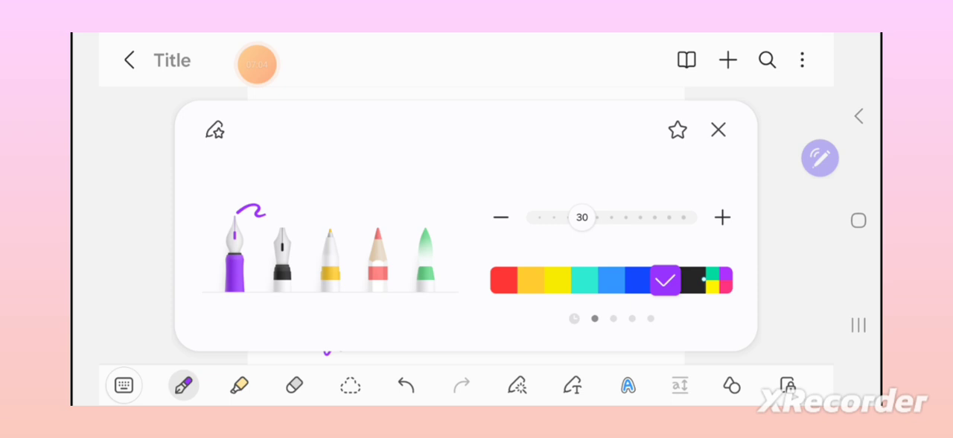
{"action": "left_click", "coordinate": [717, 128]}
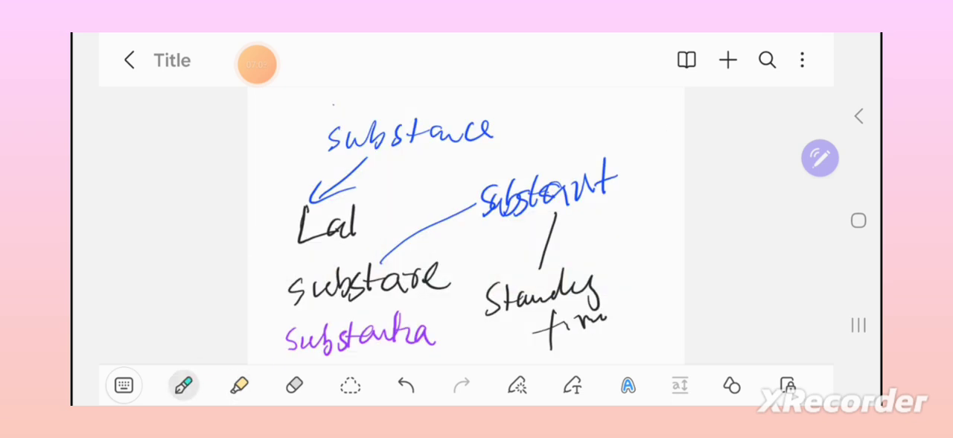
{"action": "left_click_drag", "start_coordinate": [446, 335], "coordinate": [514, 330]}
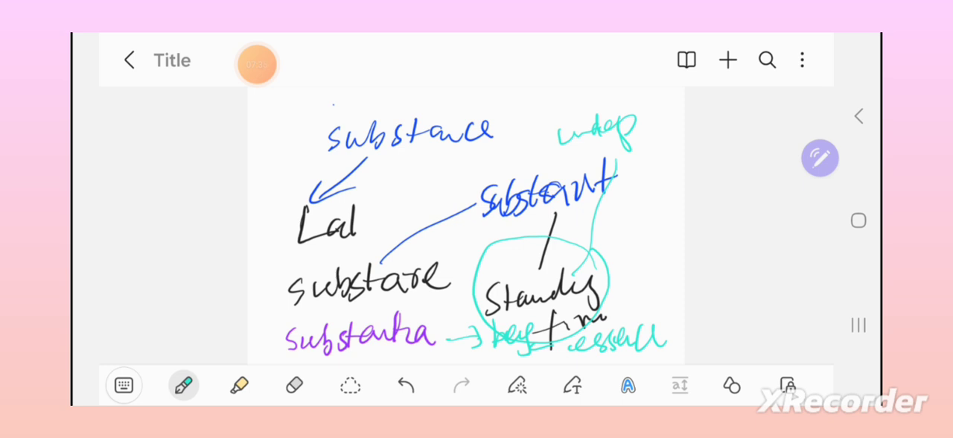
- Add a new blank page and handwrite 'essential nat' in teal near its top
{"action": "left_click", "coordinate": [295, 384]}
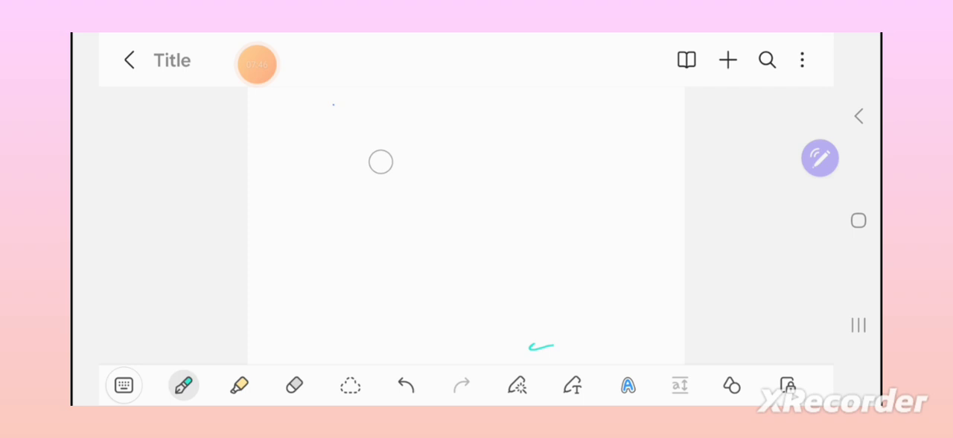
{"action": "left_click_drag", "start_coordinate": [291, 156], "coordinate": [581, 152]}
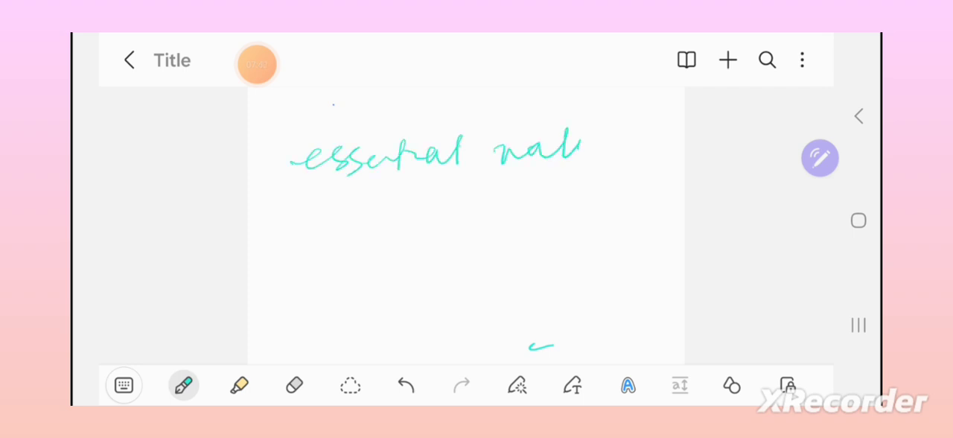